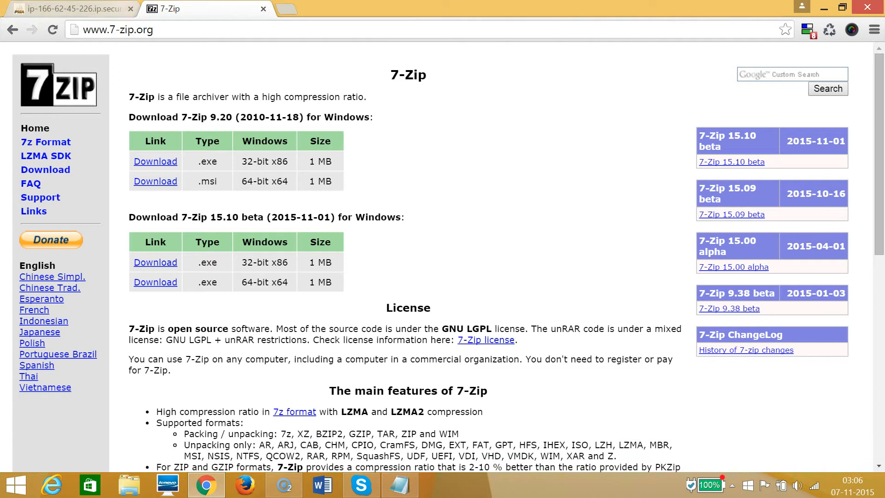
# Switch to the phpMyAdmin tab's server Import page showing the 50MiB maximum.
pyautogui.click(71, 9)
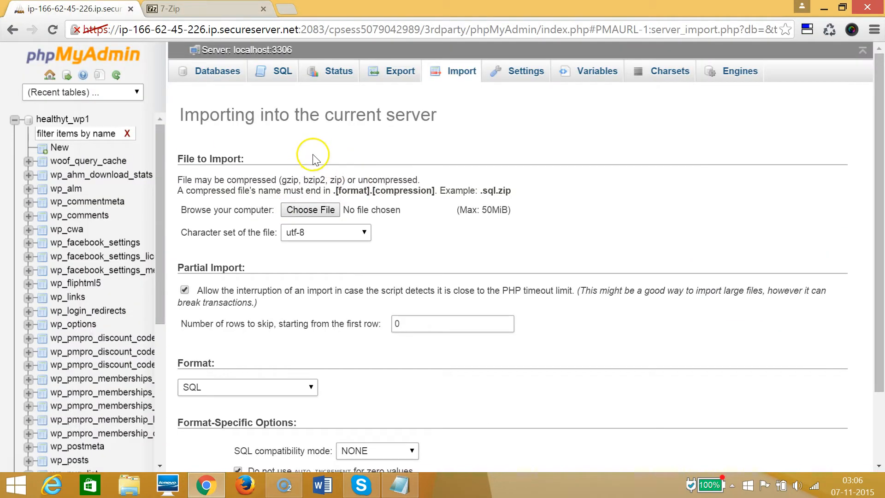
pyautogui.moveTo(479, 215)
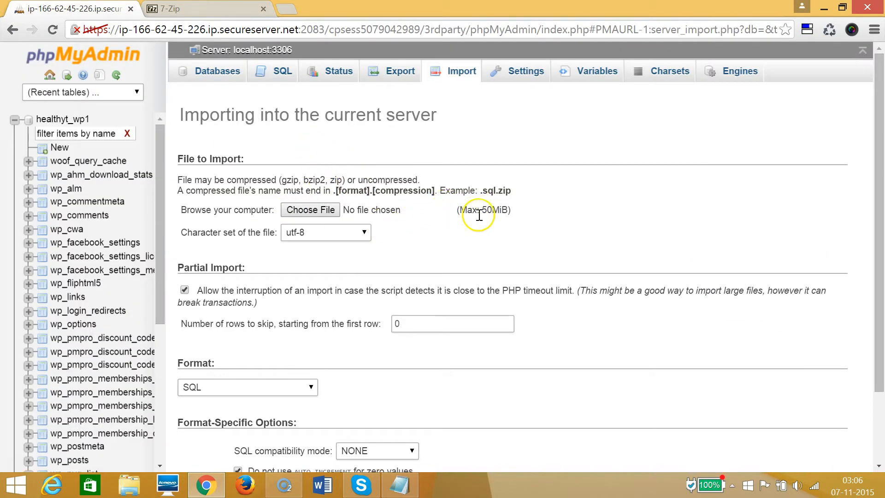
pyautogui.moveTo(490, 212)
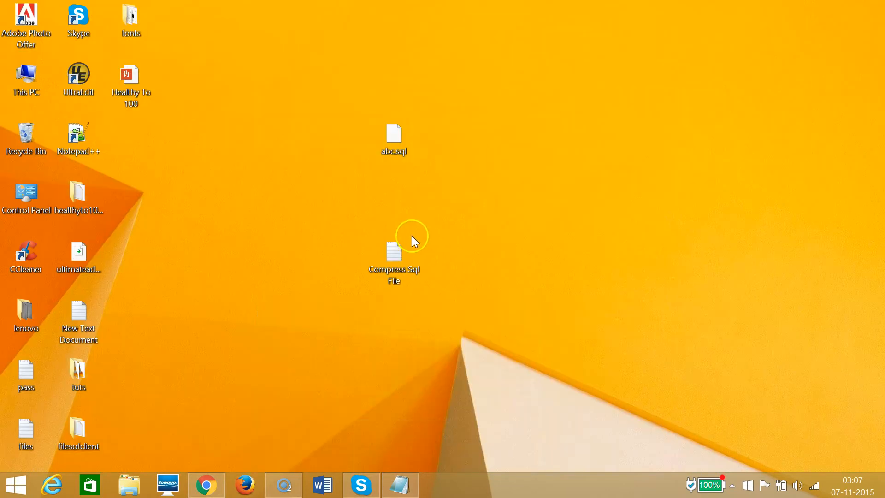
pyautogui.click(393, 136)
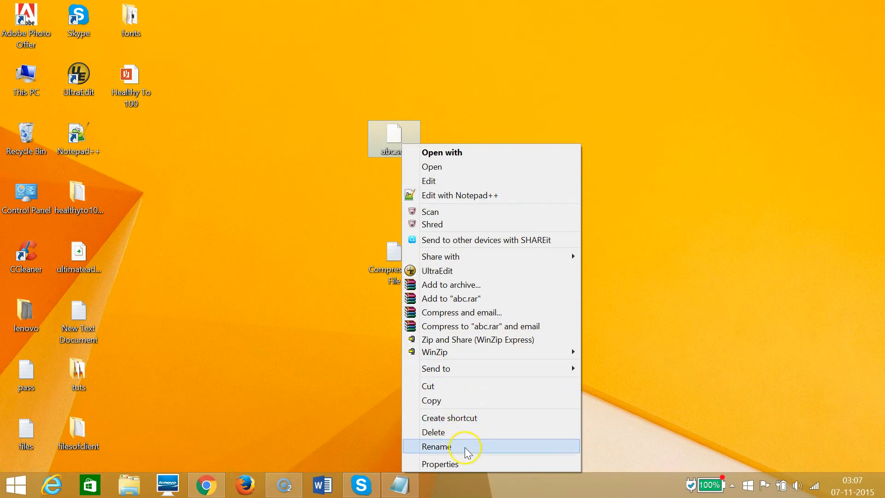
pyautogui.click(440, 464)
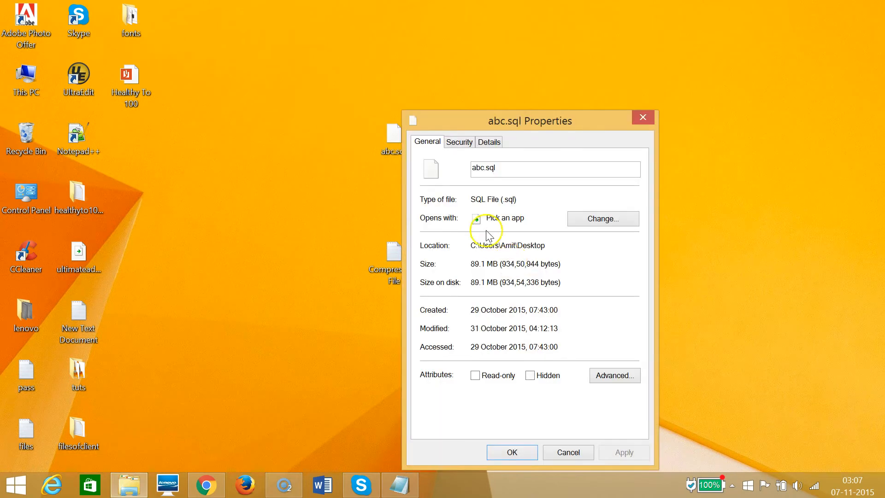
pyautogui.moveTo(490, 260)
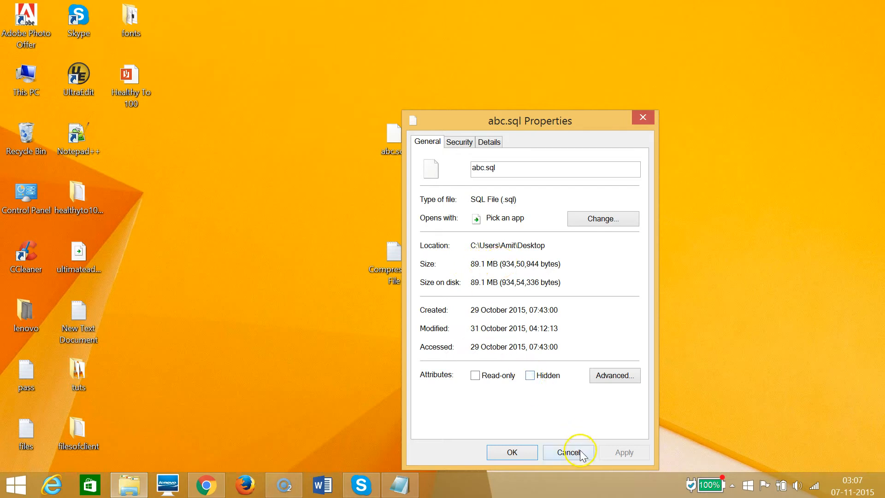
pyautogui.click(571, 452)
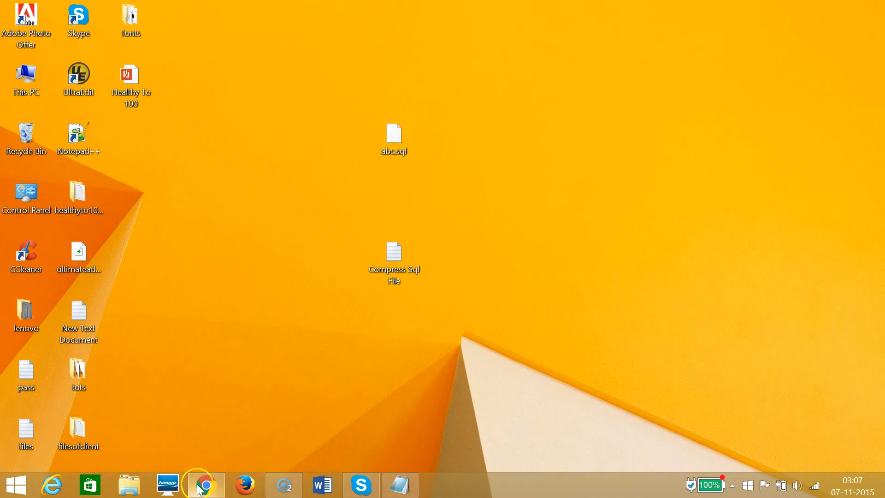
# Restore Chrome to the phpMyAdmin Import page to read its compression notes.
pyautogui.click(204, 485)
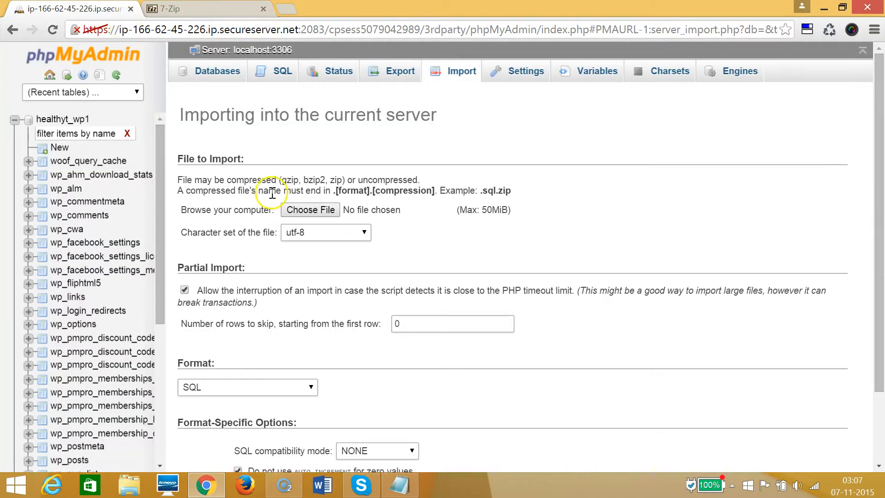
pyautogui.moveTo(310, 186)
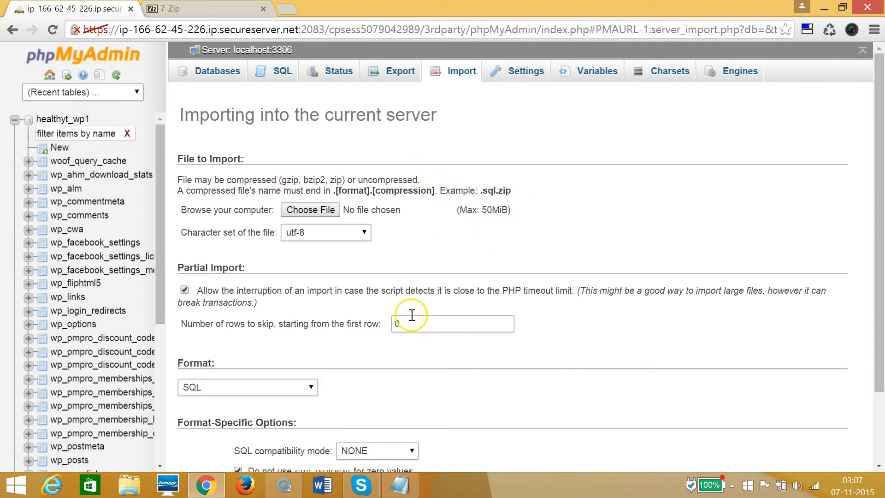
pyautogui.moveTo(356, 177)
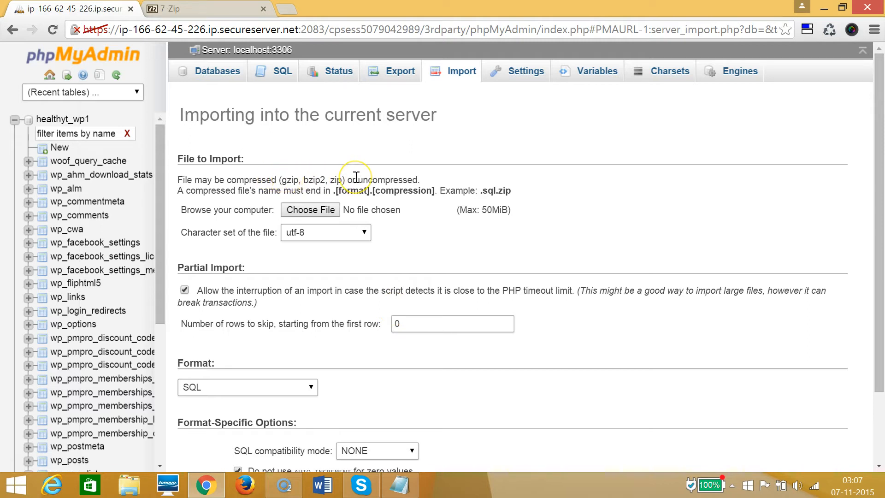
pyautogui.moveTo(410, 218)
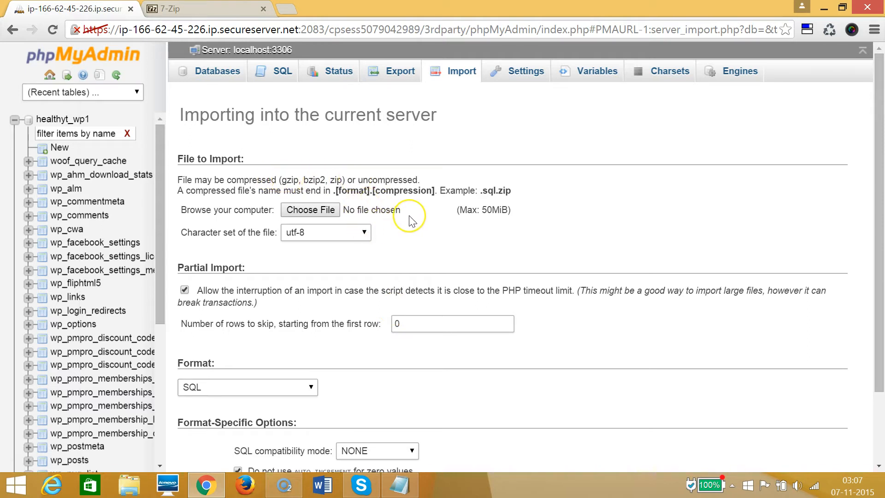
pyautogui.moveTo(411, 220)
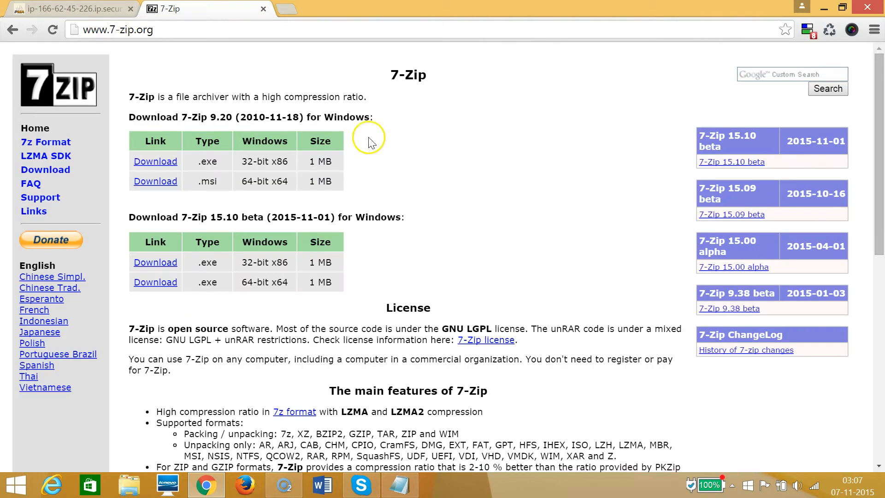
pyautogui.moveTo(408, 75)
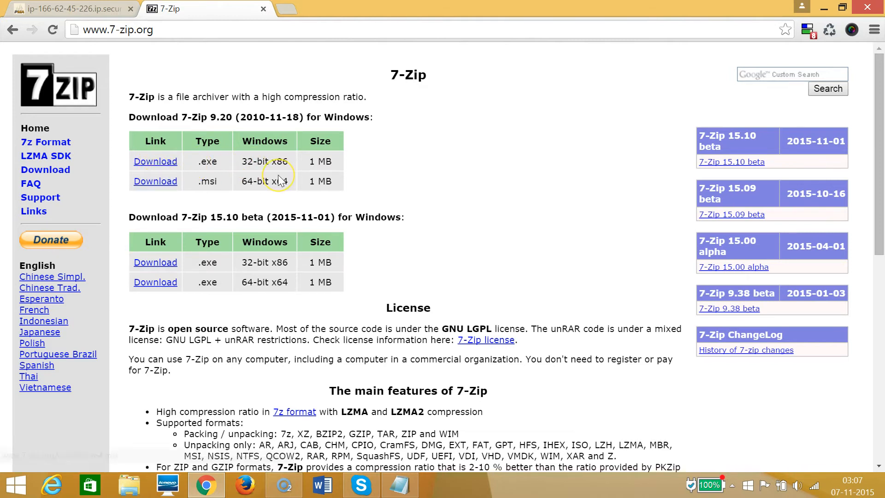
# Download the 7-Zip 9.20 64-bit x64 .msi installer to the desktop.
pyautogui.click(156, 181)
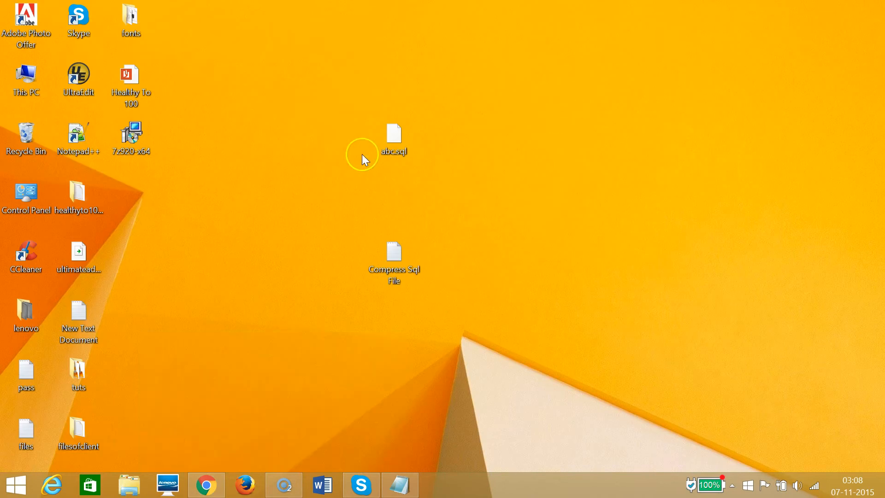
# Run the 7z920-x64 installer, accept the license, and install with default features.
pyautogui.click(131, 134)
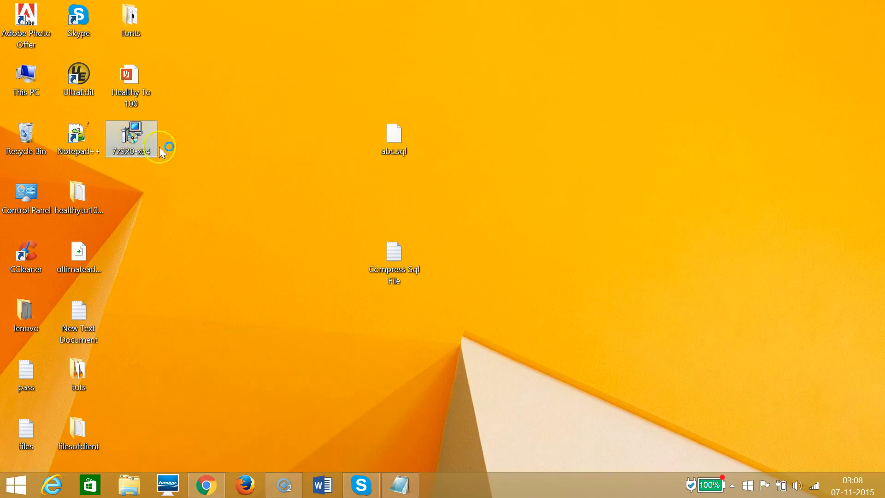
pyautogui.doubleClick(131, 134)
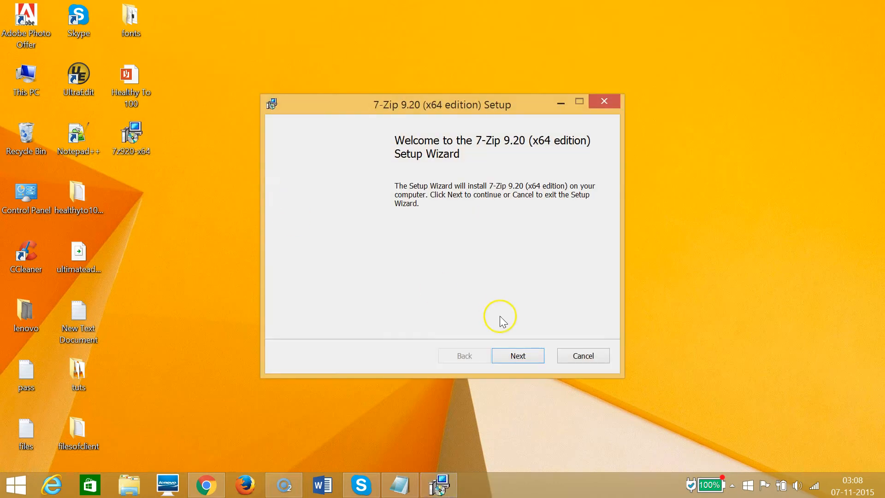
pyautogui.click(518, 355)
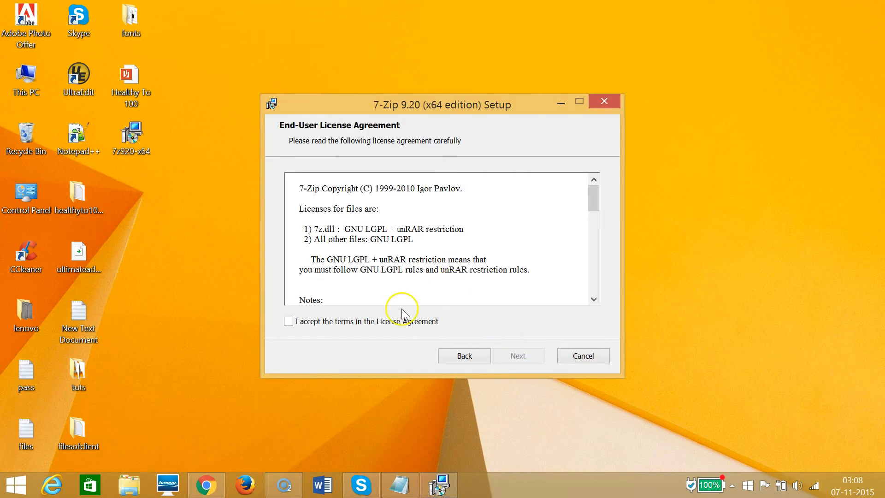
pyautogui.click(288, 321)
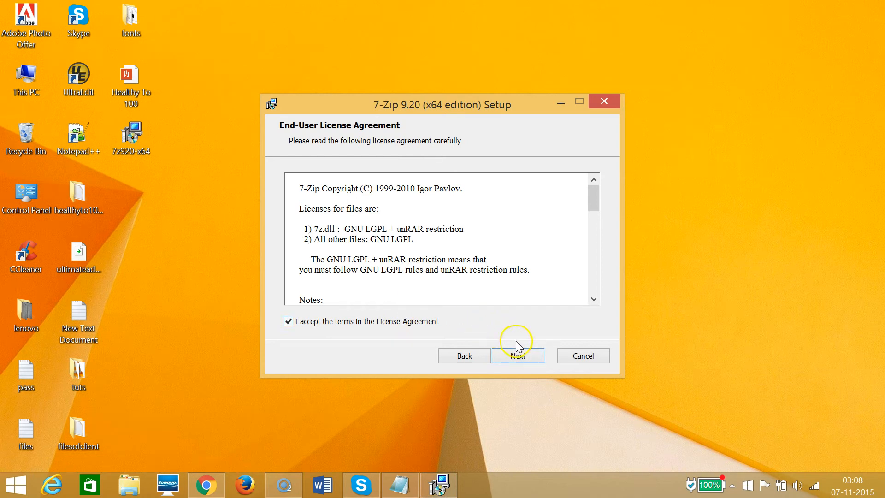
pyautogui.click(518, 355)
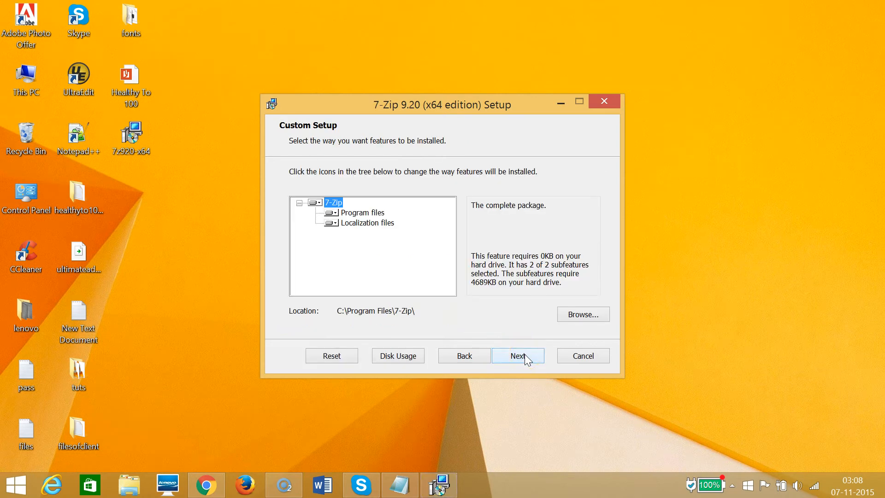
pyautogui.click(517, 355)
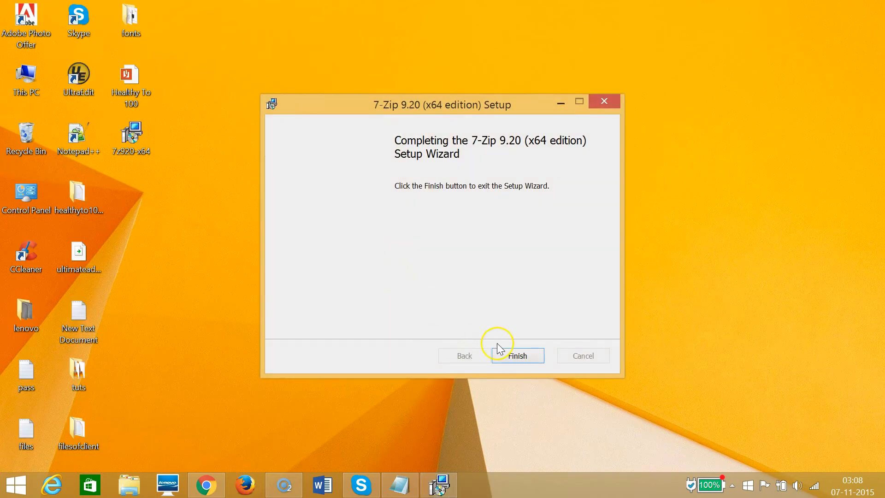
pyautogui.click(517, 355)
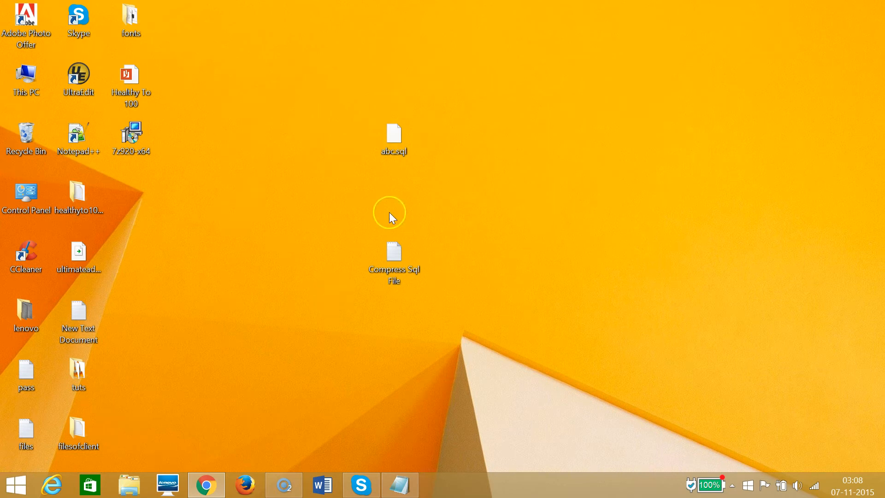
pyautogui.moveTo(391, 175)
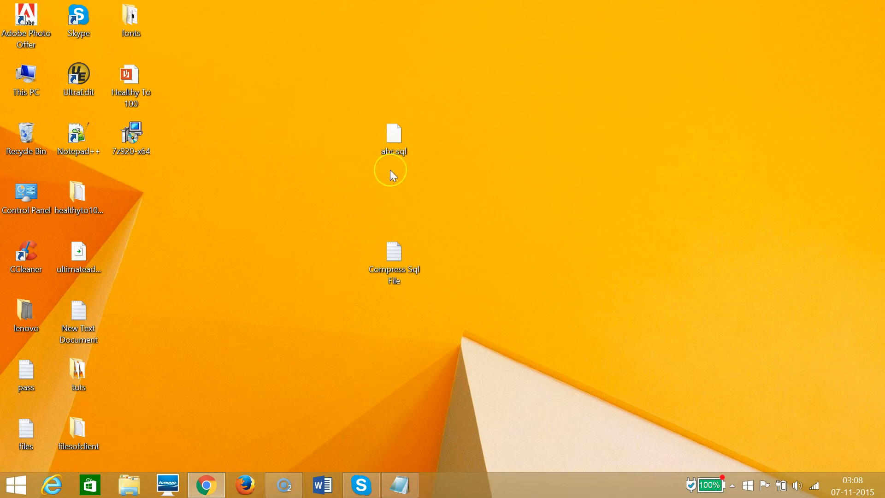
pyautogui.moveTo(339, 175)
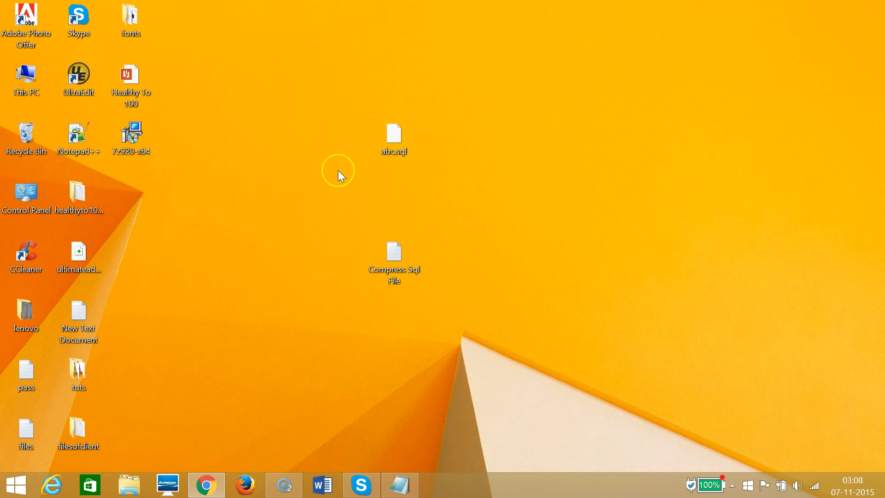
pyautogui.moveTo(381, 175)
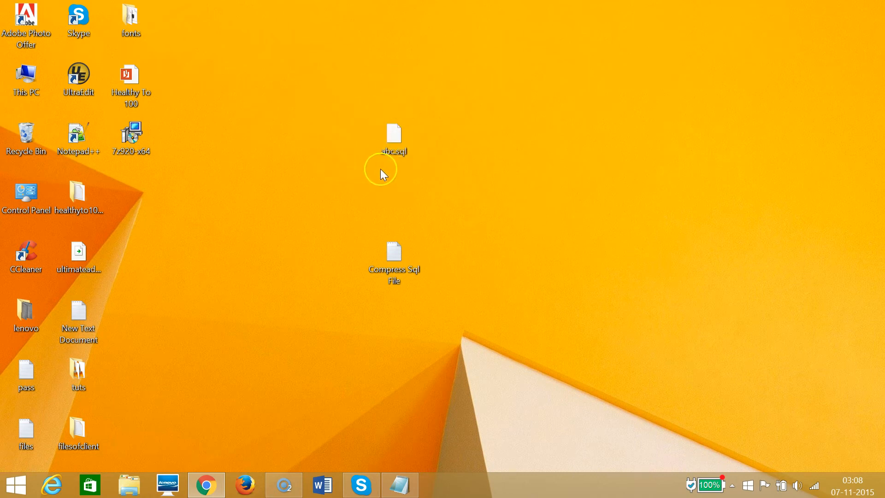
# Open 7-Zip's Add to Archive dialog for abc.sql, producing gzip archive abc.sql.gz.
pyautogui.click(394, 136)
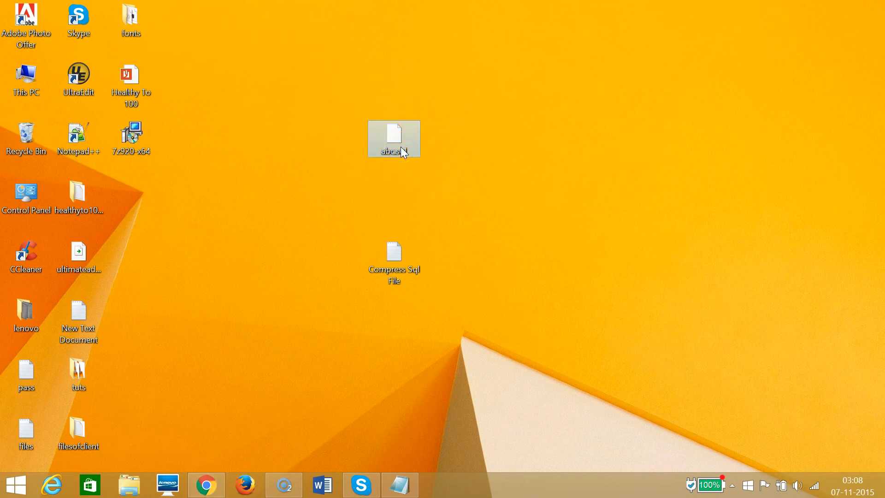
pyautogui.moveTo(402, 151)
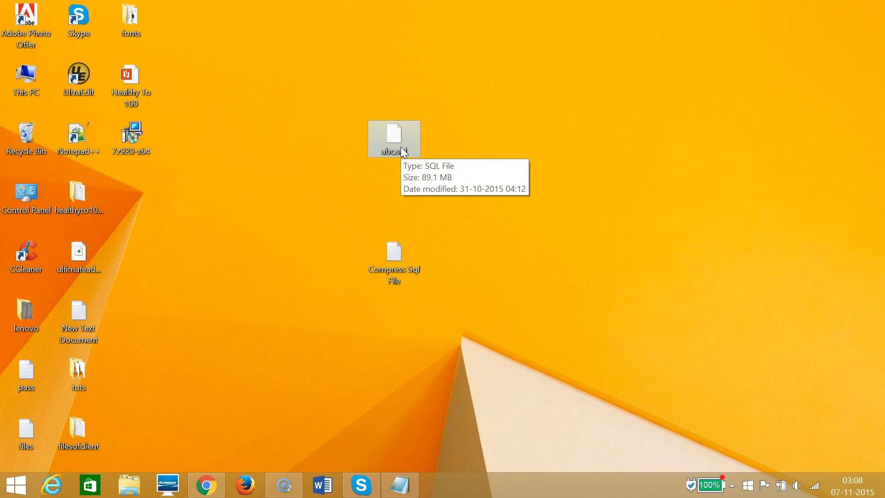
pyautogui.rightClick(400, 149)
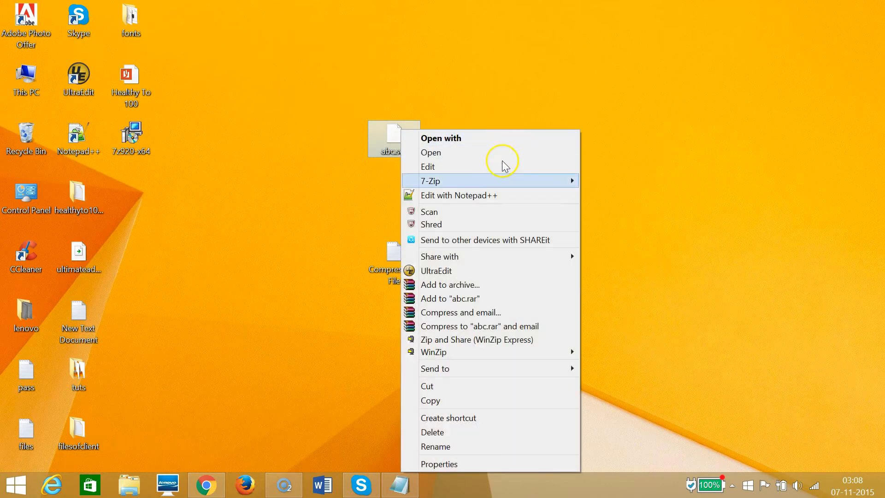
pyautogui.moveTo(537, 176)
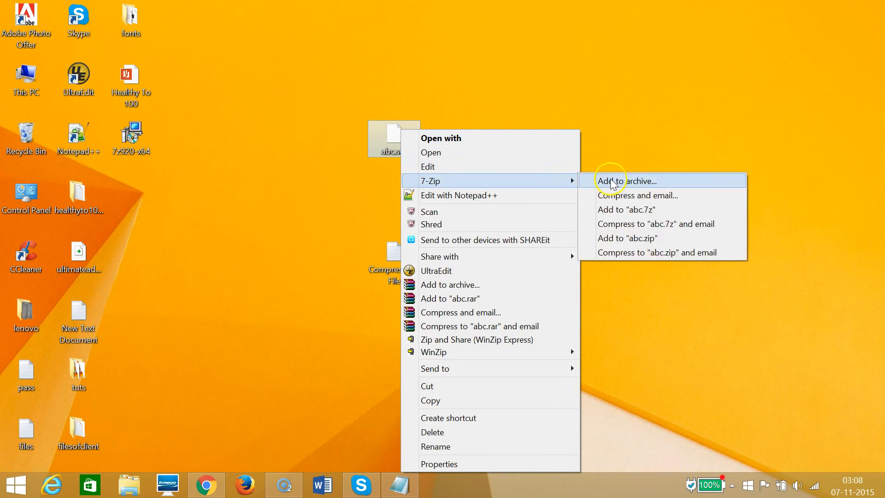
pyautogui.click(613, 181)
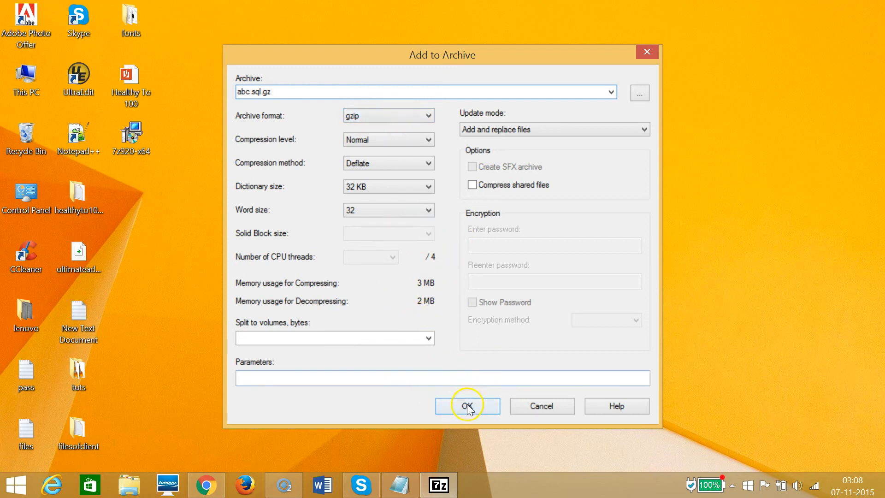
# Compress abc.sql into abc.sql.gz and dismiss the finished progress window.
pyautogui.click(467, 405)
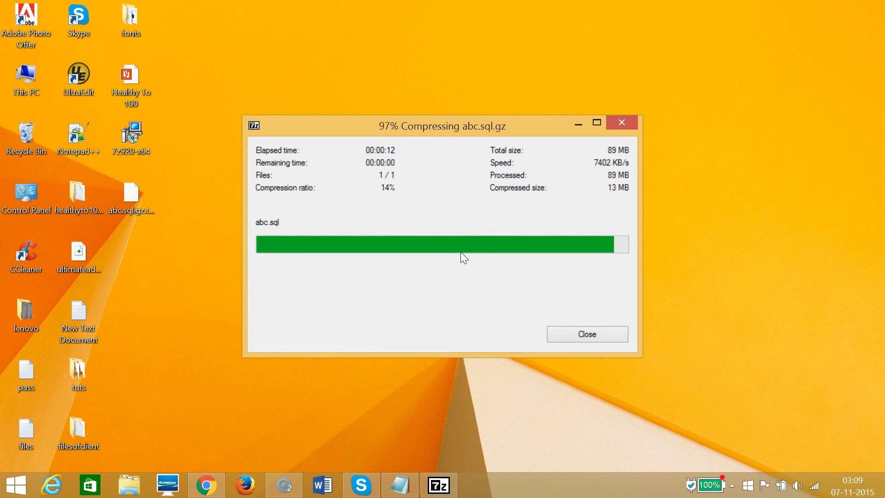
pyautogui.click(587, 334)
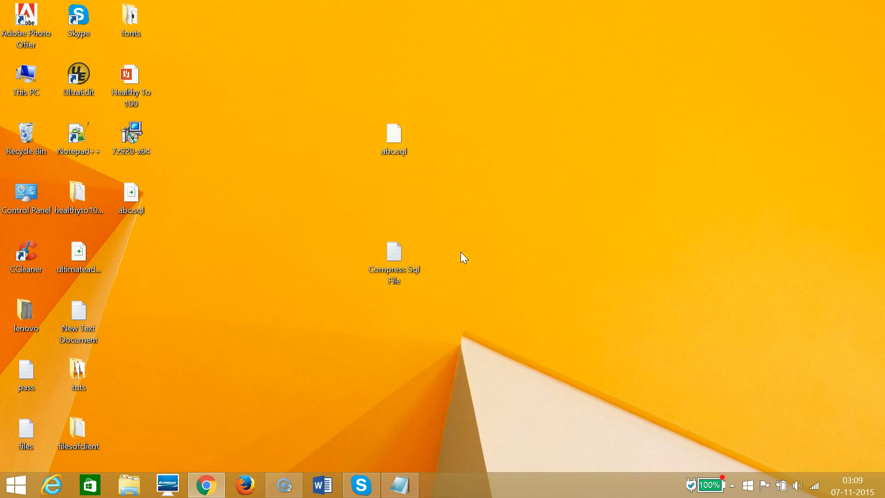
# Move abc.sql.gz toward the desktop centre and confirm its 13.1 MB size in Properties.
pyautogui.click(131, 194)
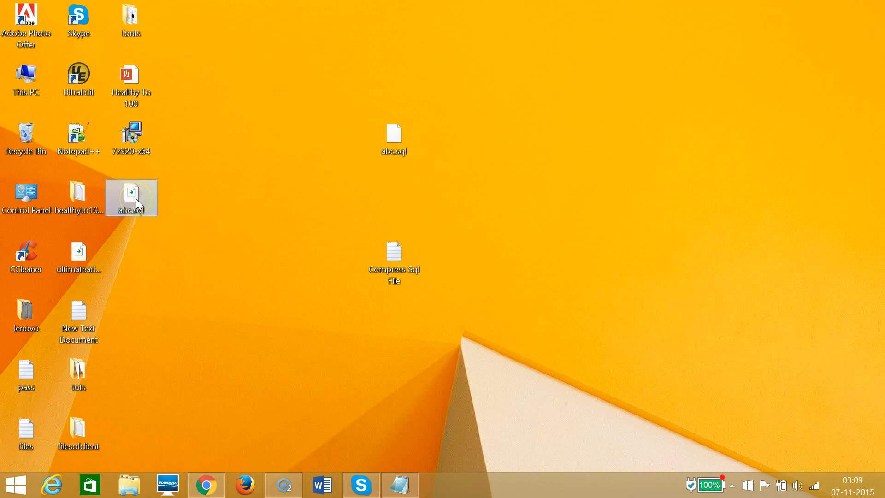
pyautogui.moveTo(137, 204)
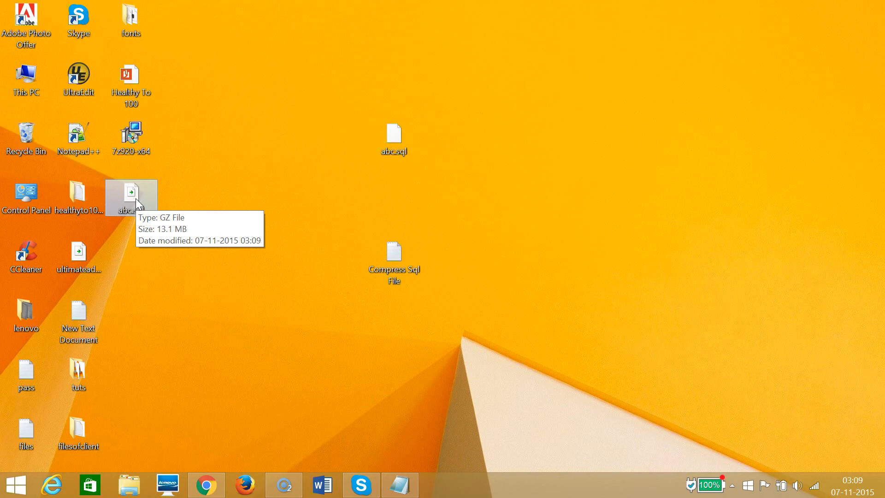
pyautogui.moveTo(131, 195); pyautogui.dragTo(289, 198)
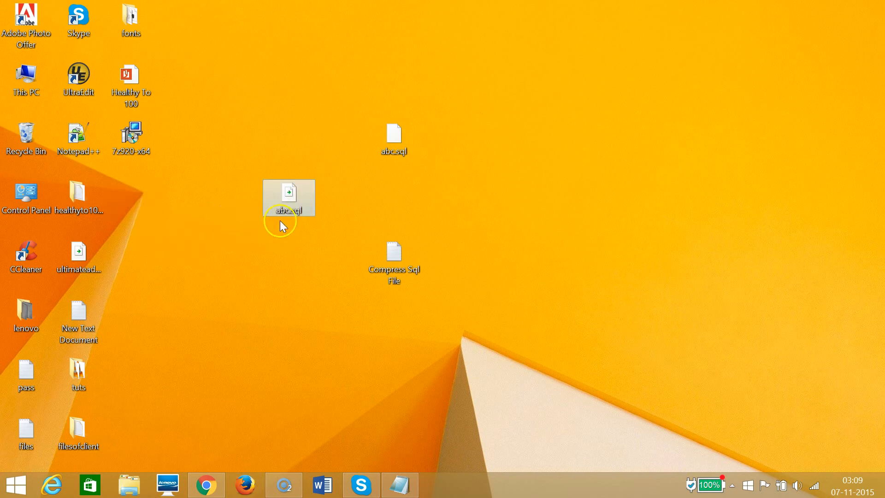
pyautogui.rightClick(288, 198)
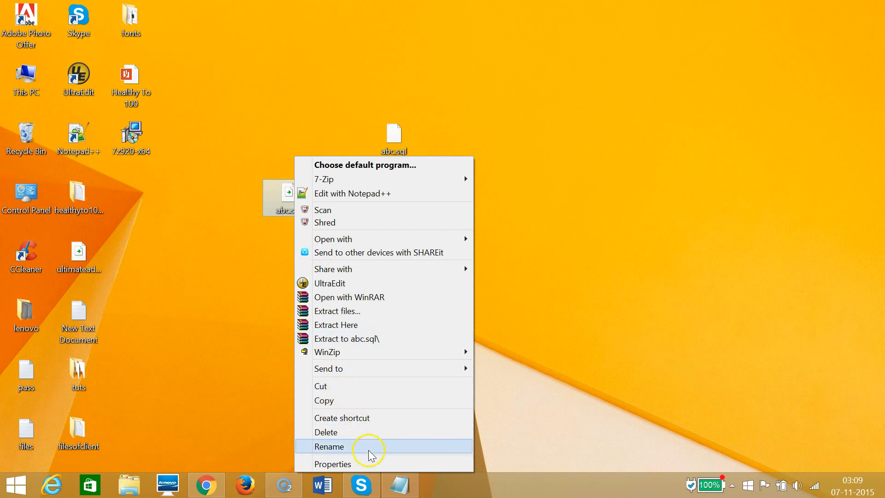
pyautogui.click(332, 464)
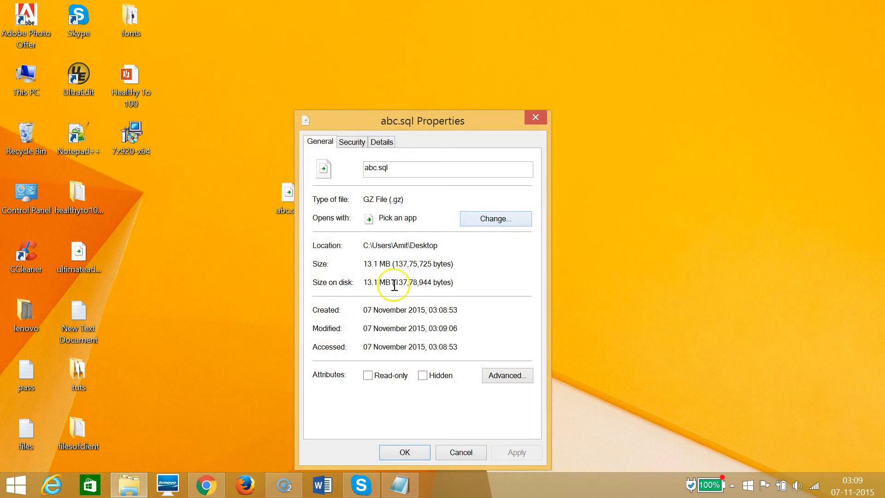
pyautogui.moveTo(527, 106)
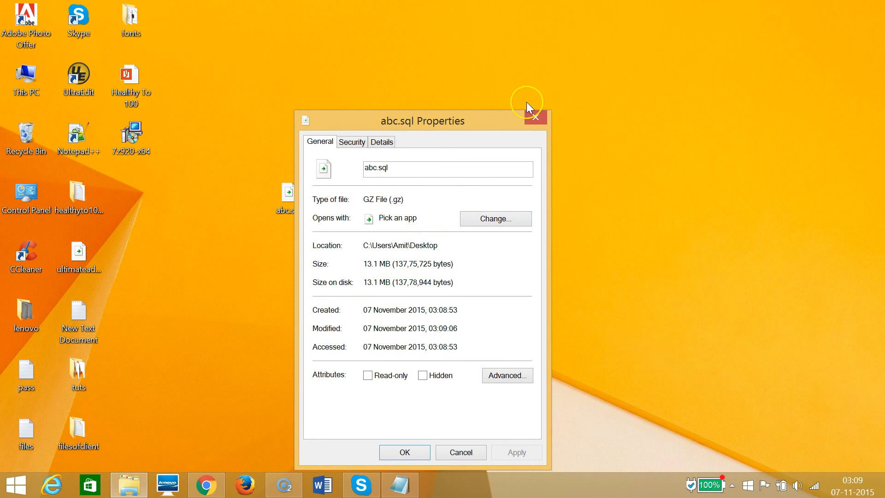
pyautogui.click(537, 118)
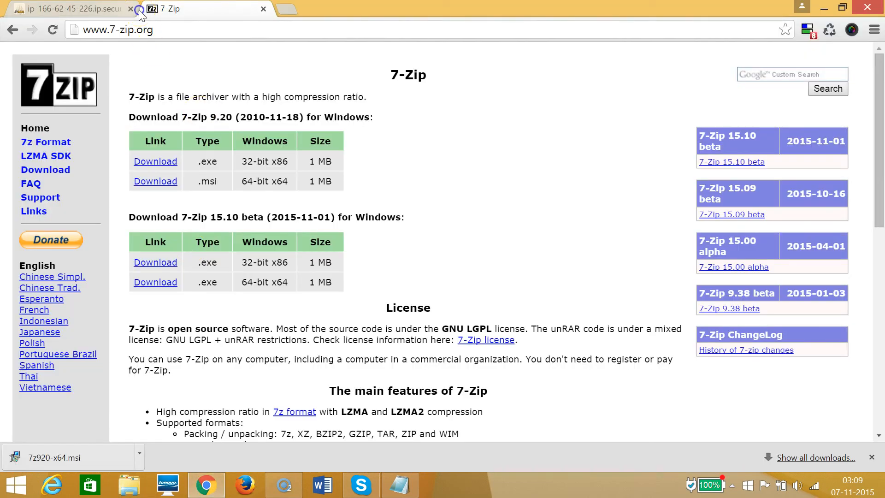
# Return to phpMyAdmin's Import page and bring up the upload file picker on the Desktop.
pyautogui.click(69, 11)
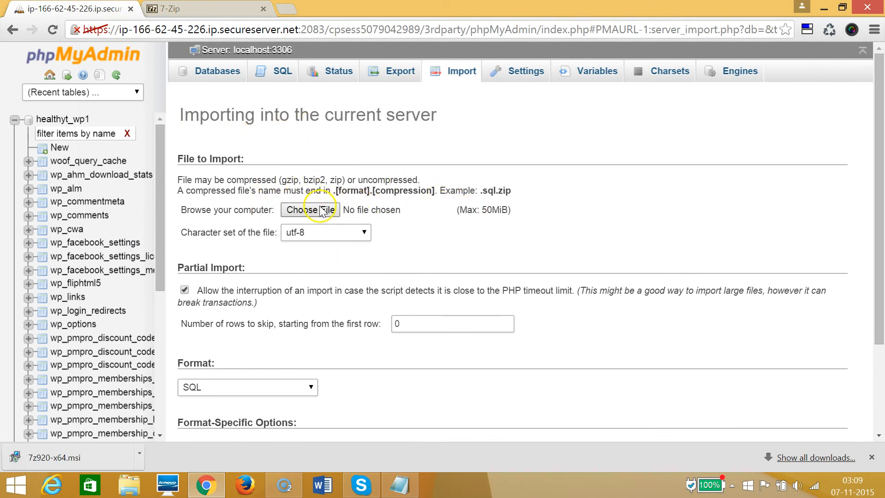
pyautogui.click(309, 210)
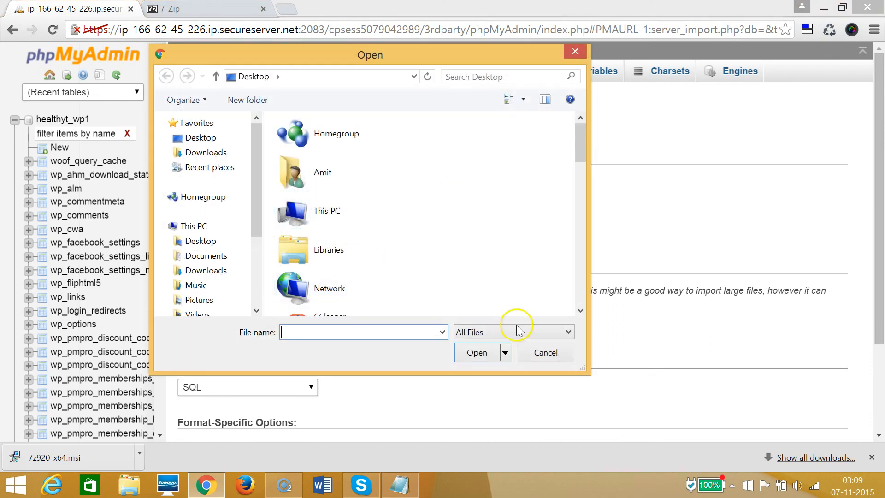